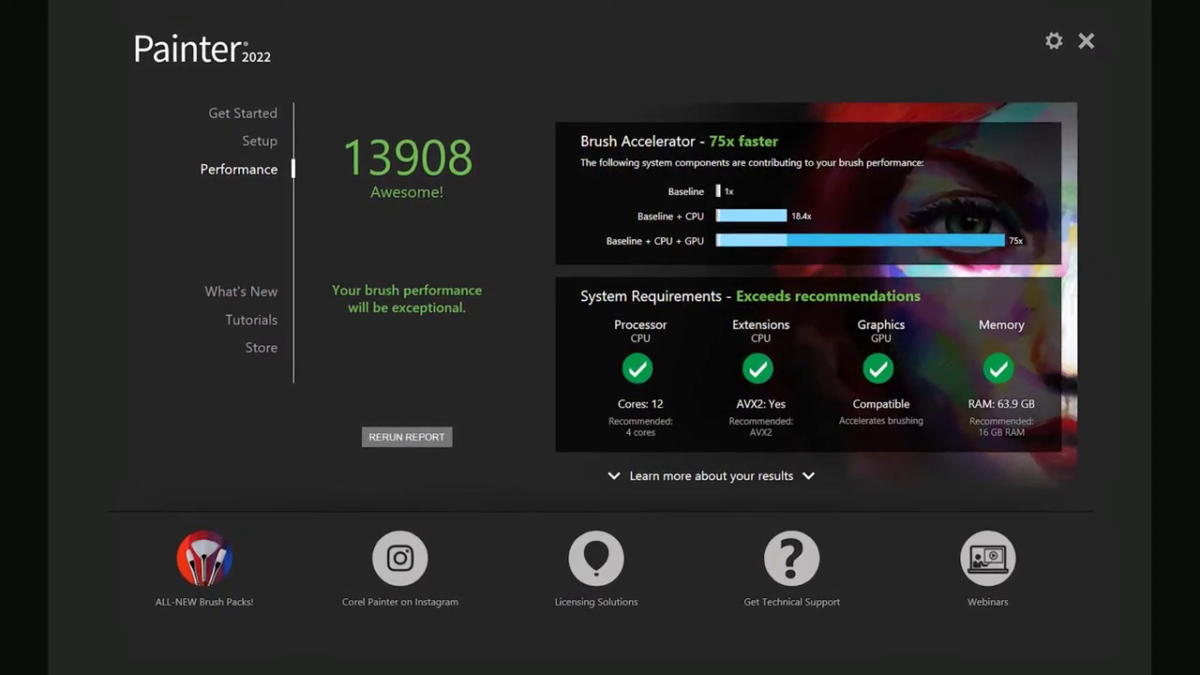
- Dismiss the performance report so the Painter 2022 Brushes library shows over the canvas
click(1085, 41)
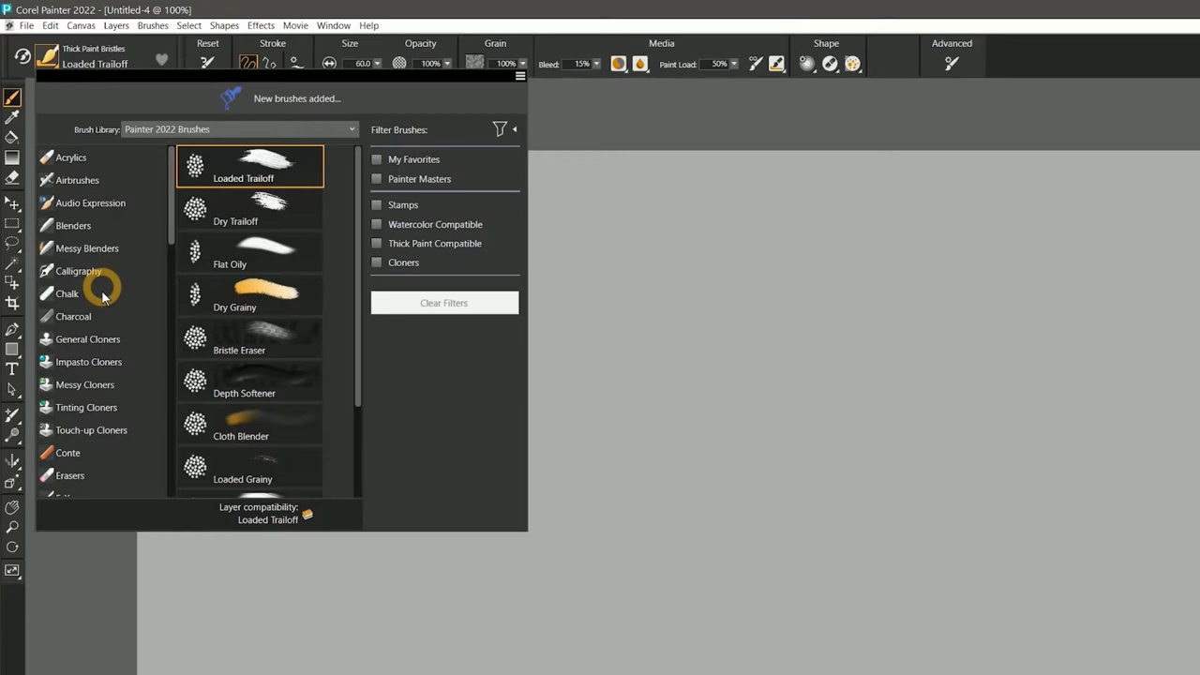
- Select a chalk brush variant from the Chalk category and paint a soft dark stroke
click(68, 293)
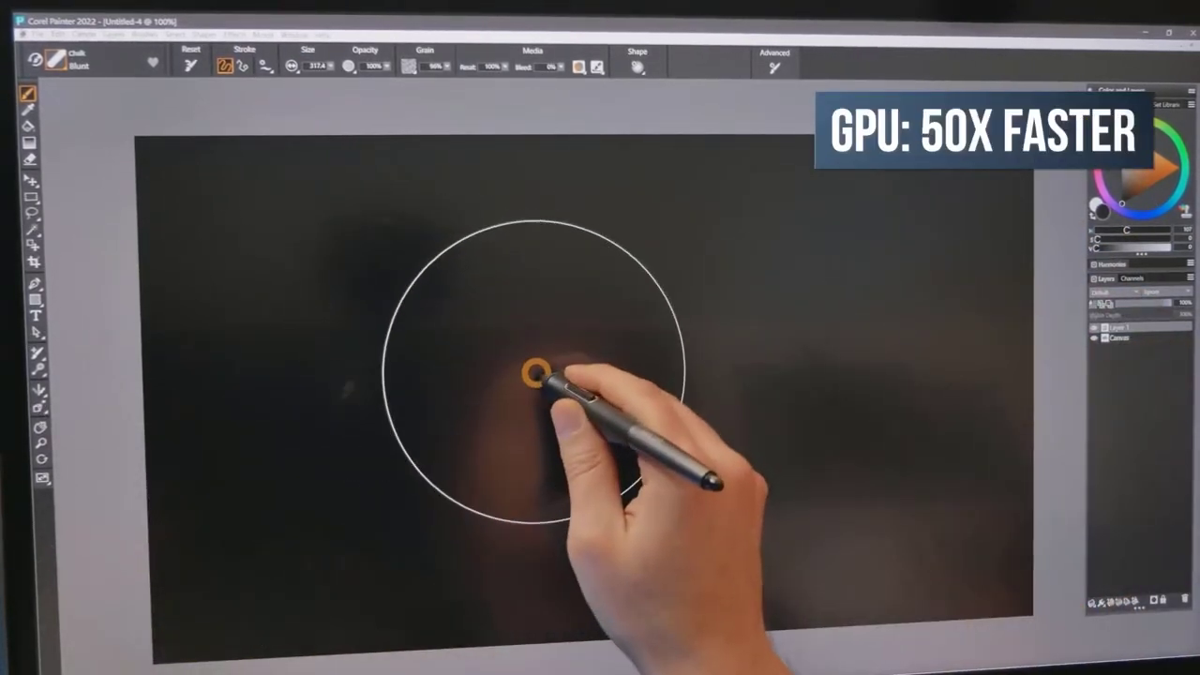
- Make the Impasto Round Oily variant the current brush from the Brush Selector
click(334, 26)
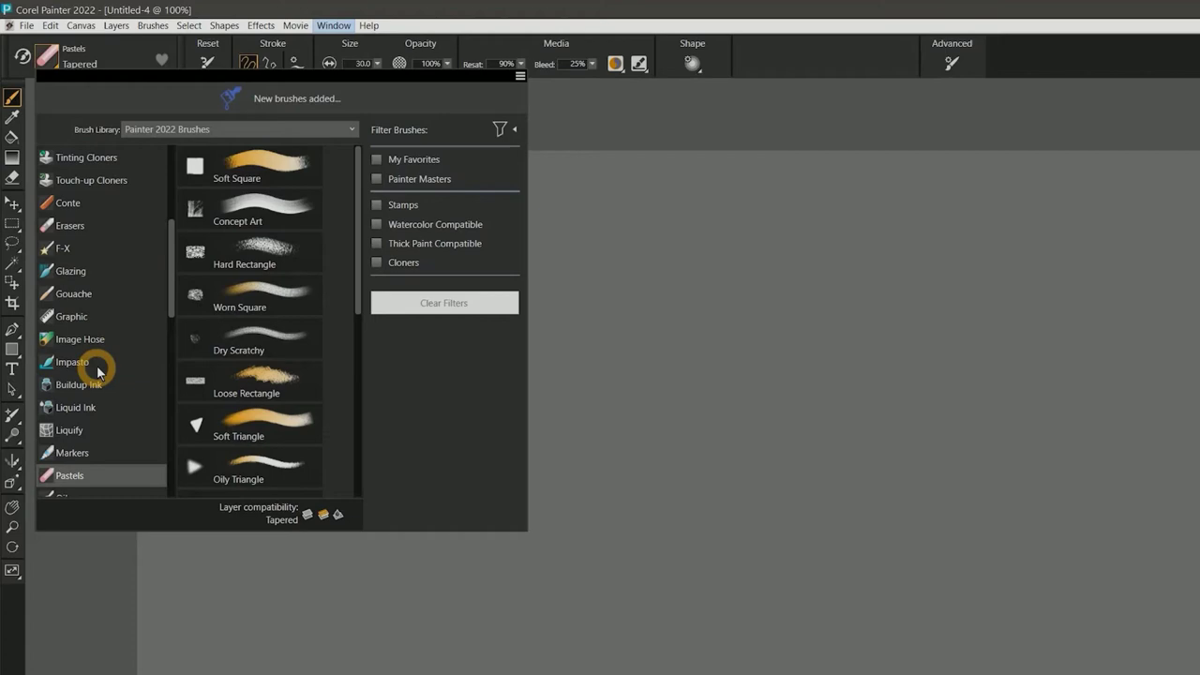
click(67, 364)
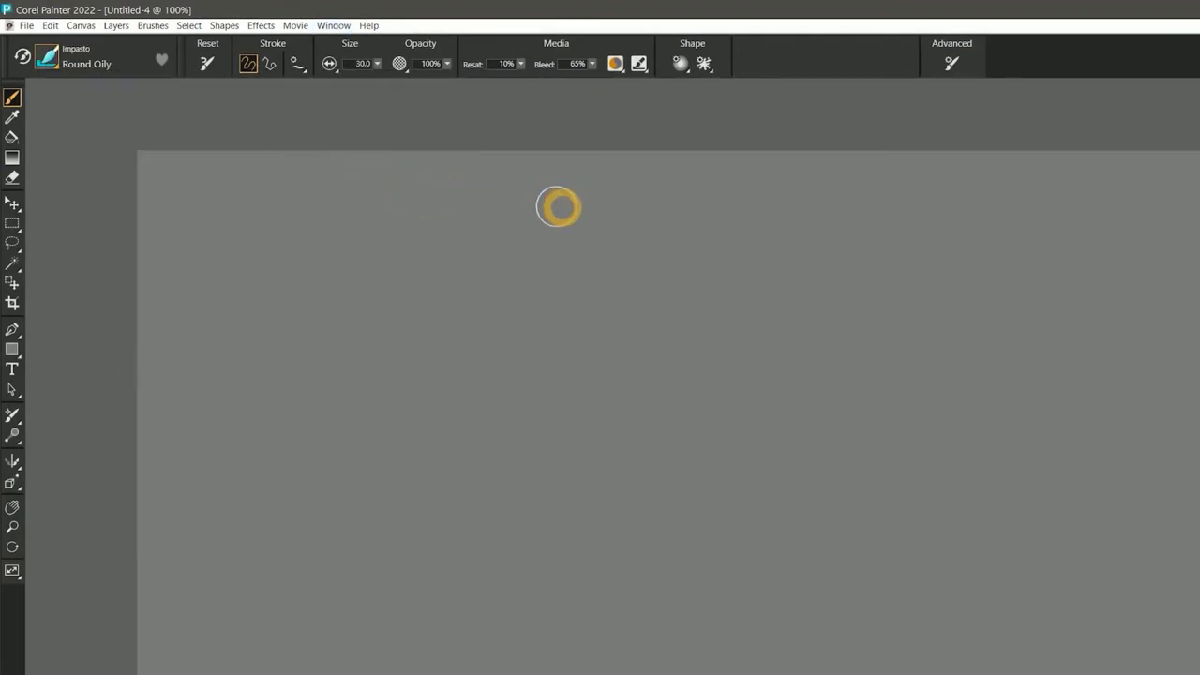